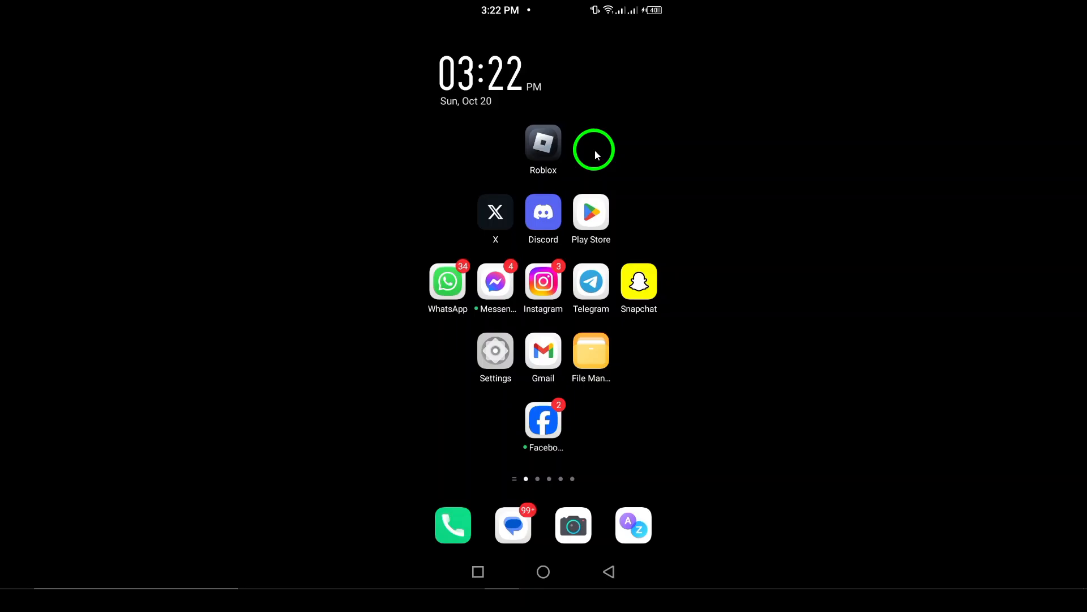
{"action": "mouse_move", "coordinate": [506, 345]}
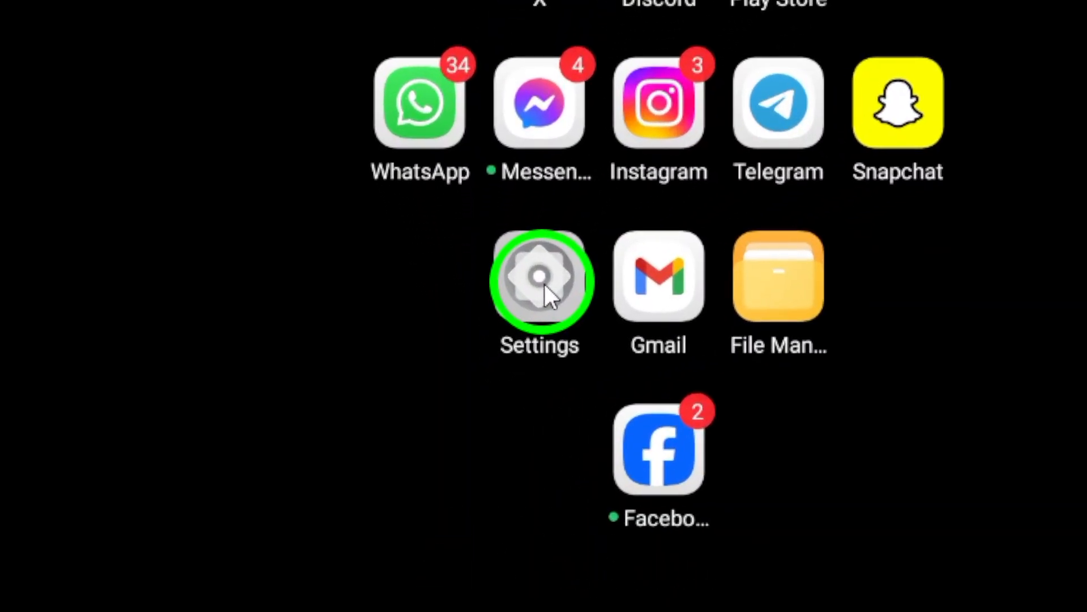
Launch the Settings app from the Android home screen.
{"action": "left_click", "coordinate": [539, 276]}
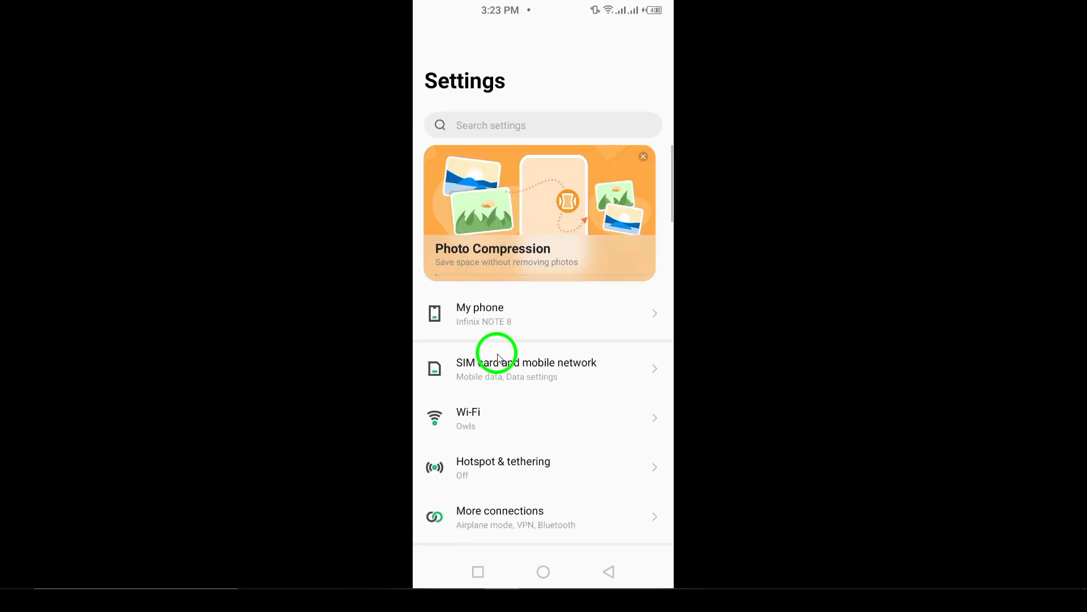
{"action": "mouse_move", "coordinate": [525, 405]}
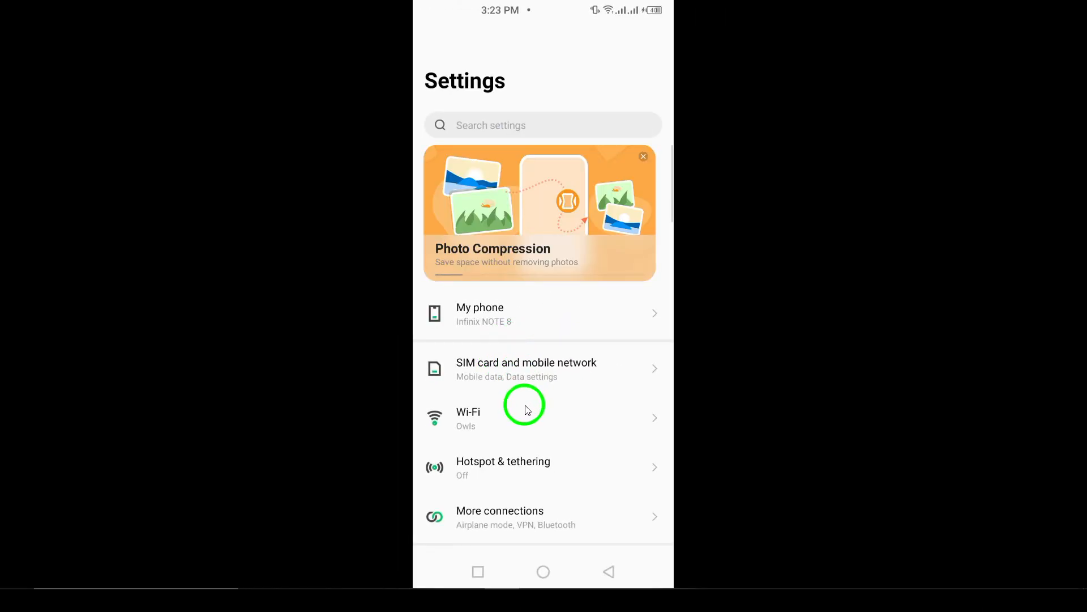
Scroll the Settings list down and enter App management.
{"action": "scroll", "scroll_direction": "down", "scroll_amount": 3}
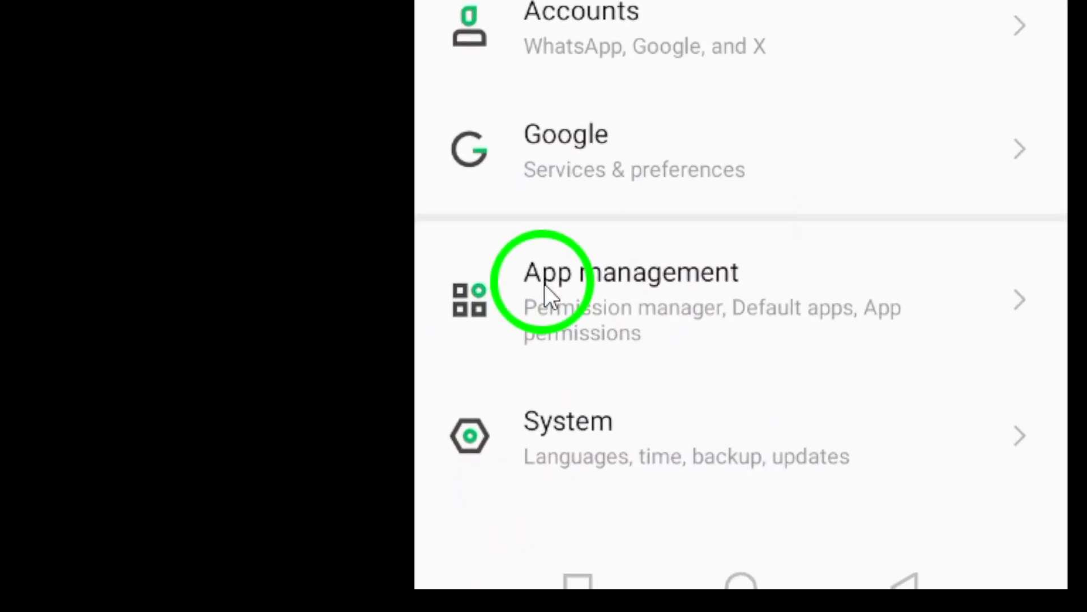
{"action": "left_click", "coordinate": [610, 299]}
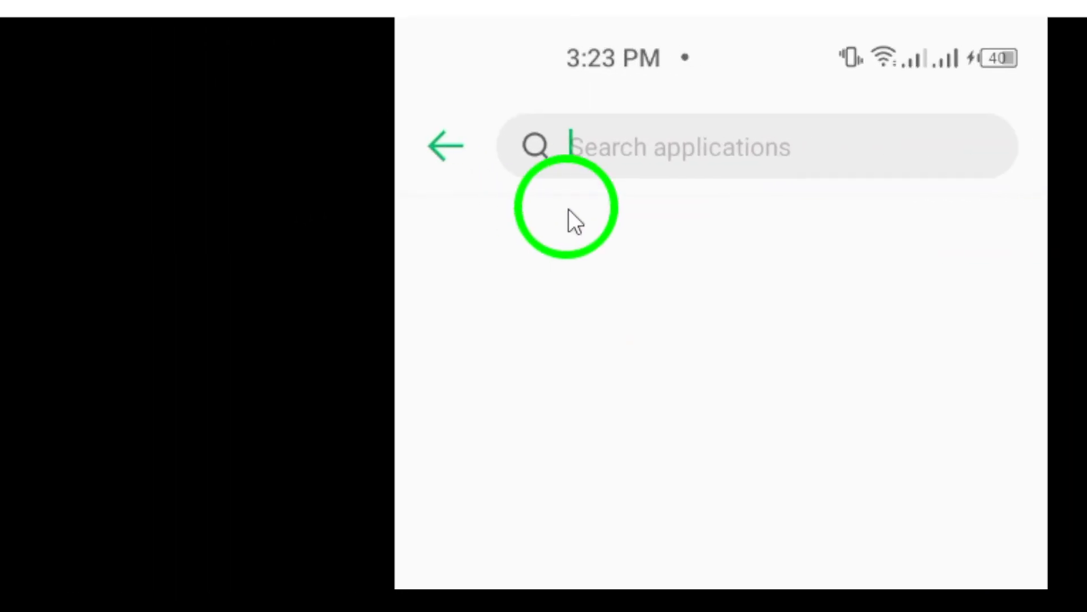
Search the installed apps for 'gmail' and open the Gmail result.
{"action": "type", "text": "g"}
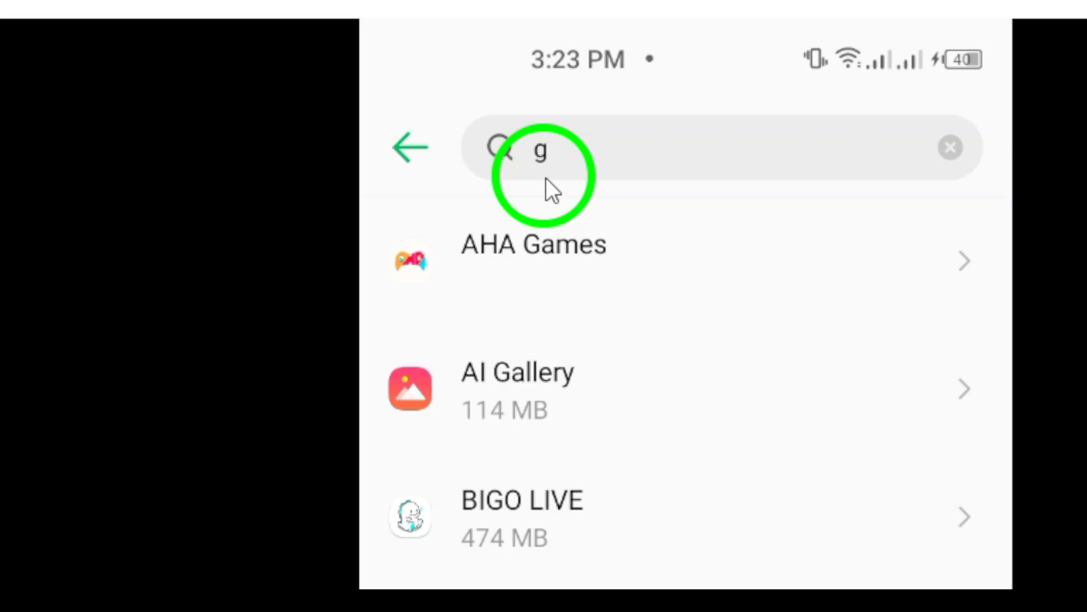
{"action": "type", "text": "mail"}
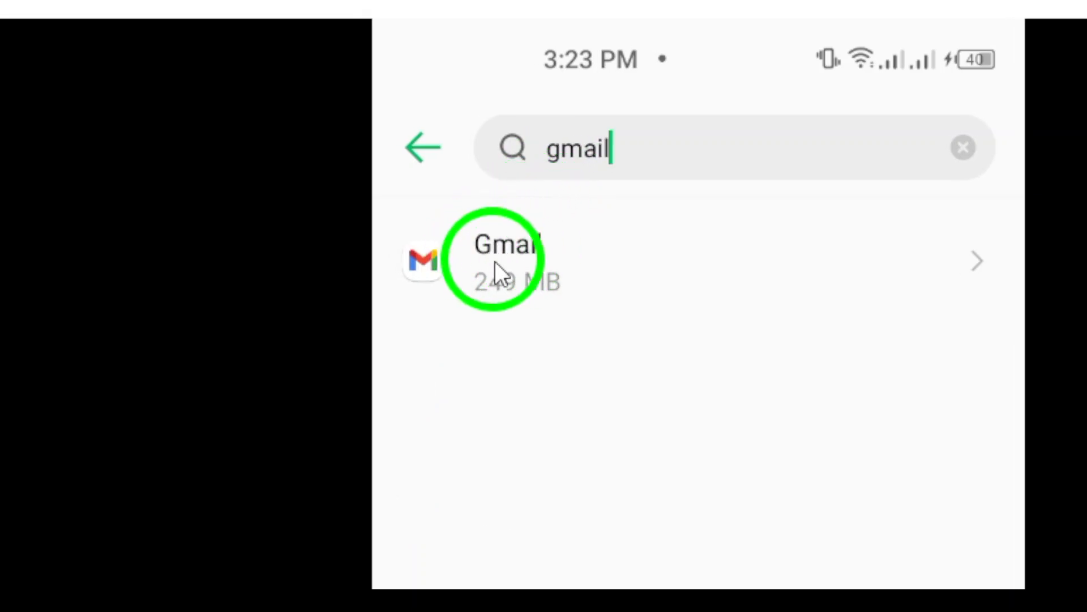
{"action": "left_click", "coordinate": [506, 260]}
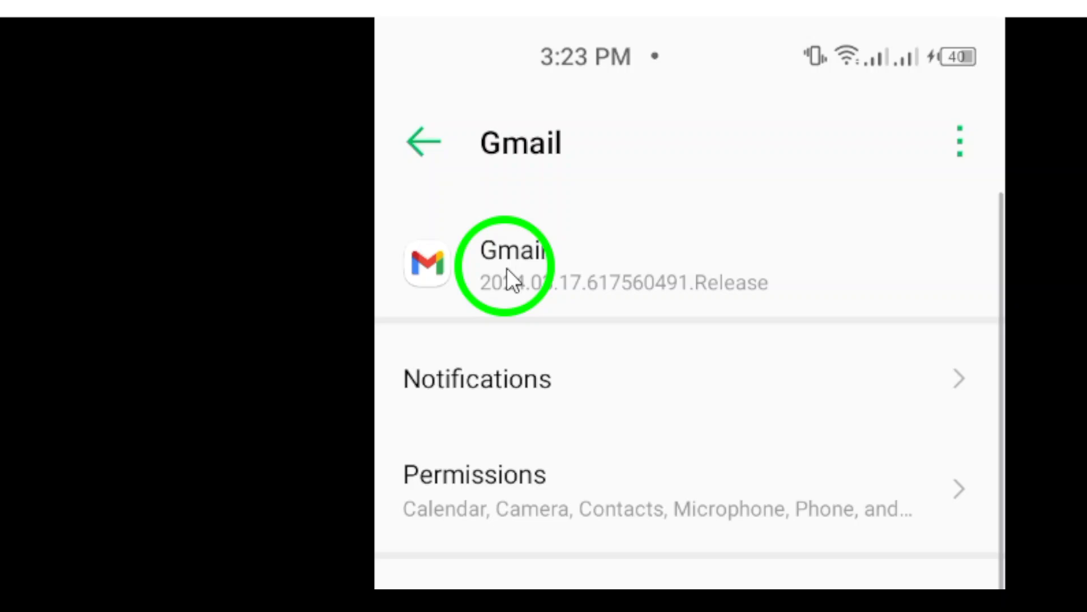